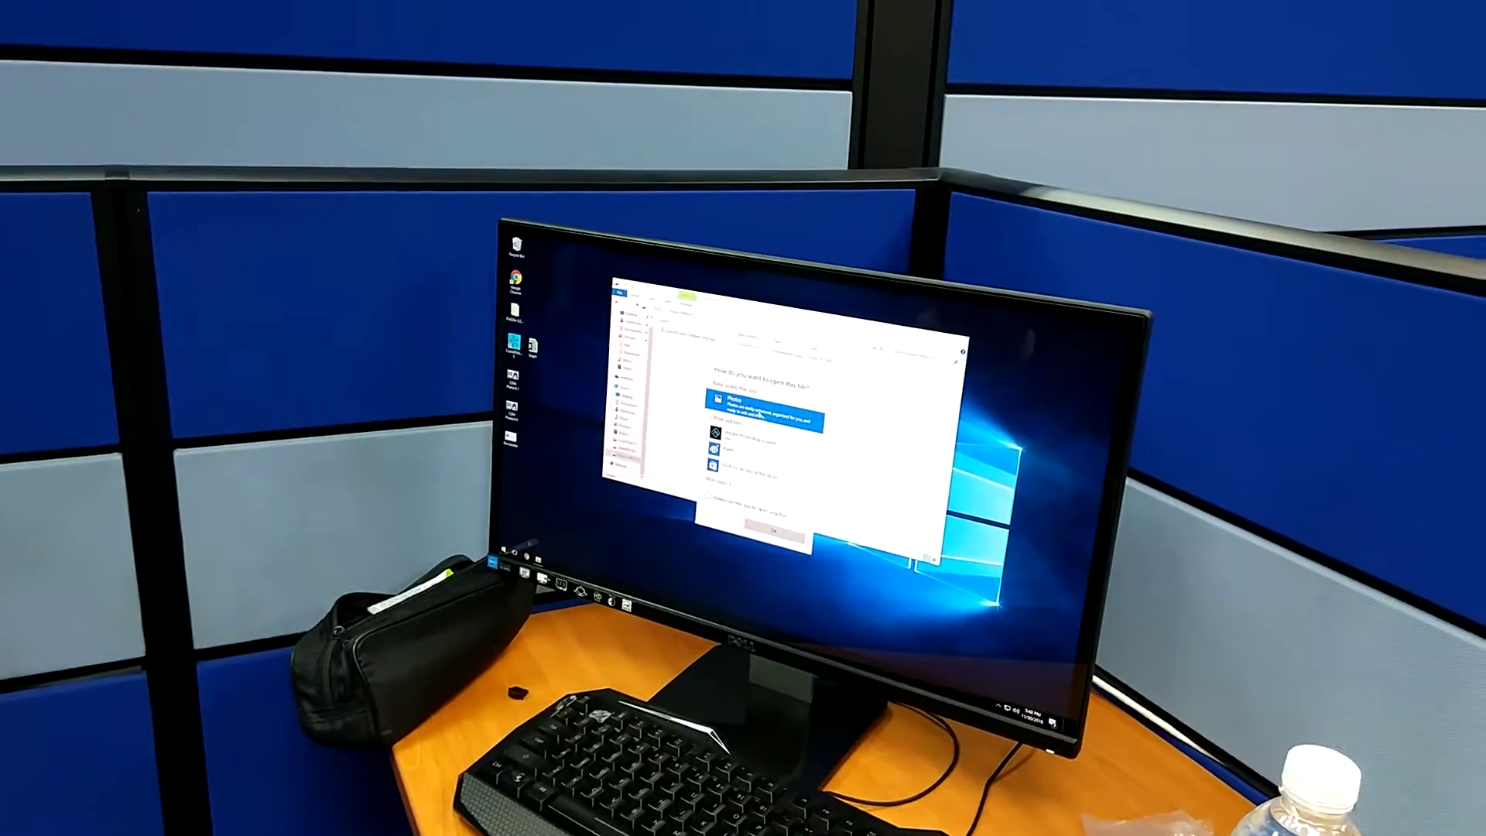
# Open the CrystalDiskMark benchmark screenshot in Photos to show its read and write speed results
pyautogui.click(772, 527)
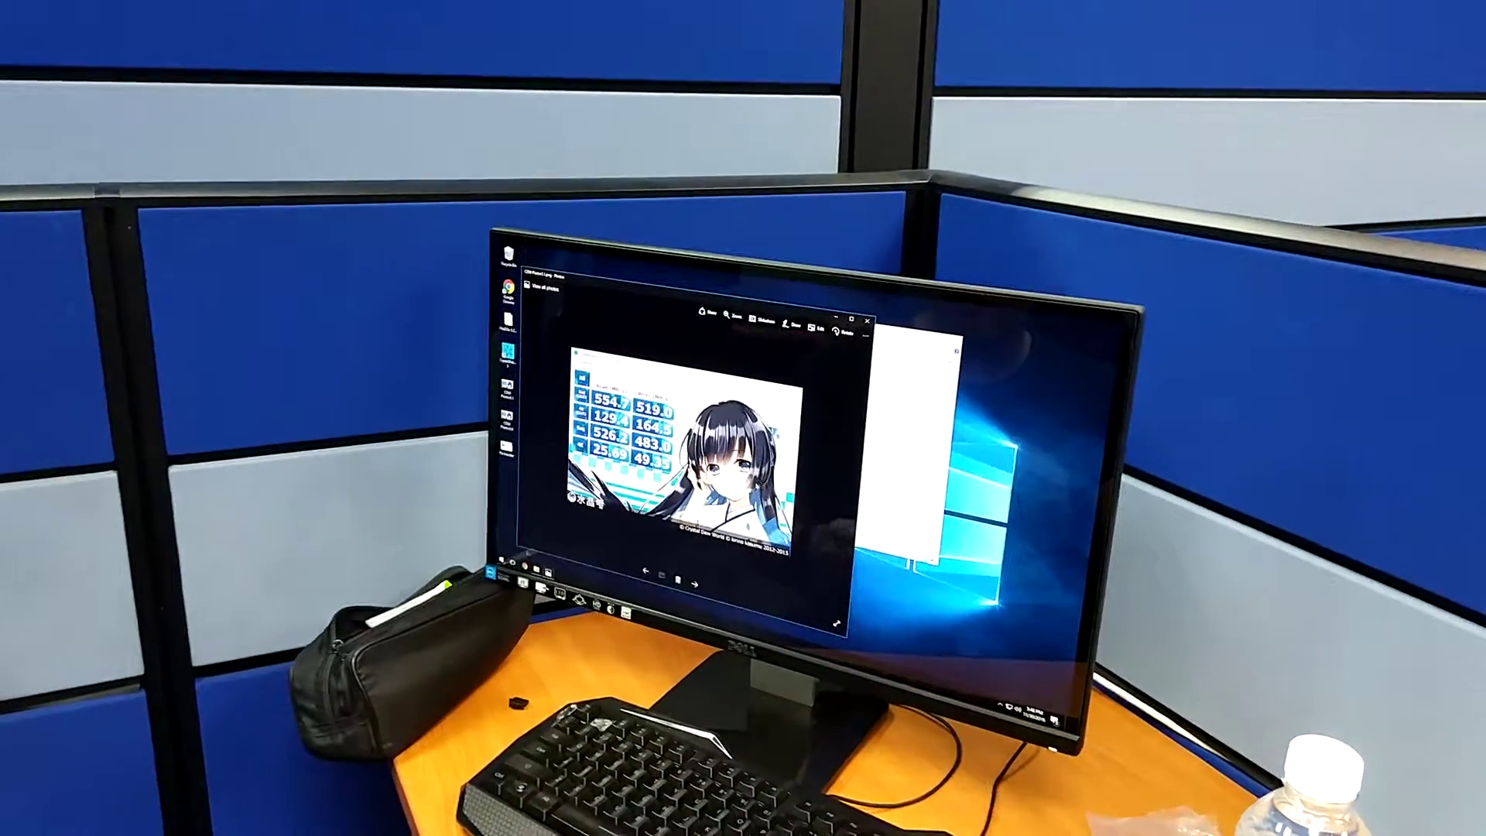